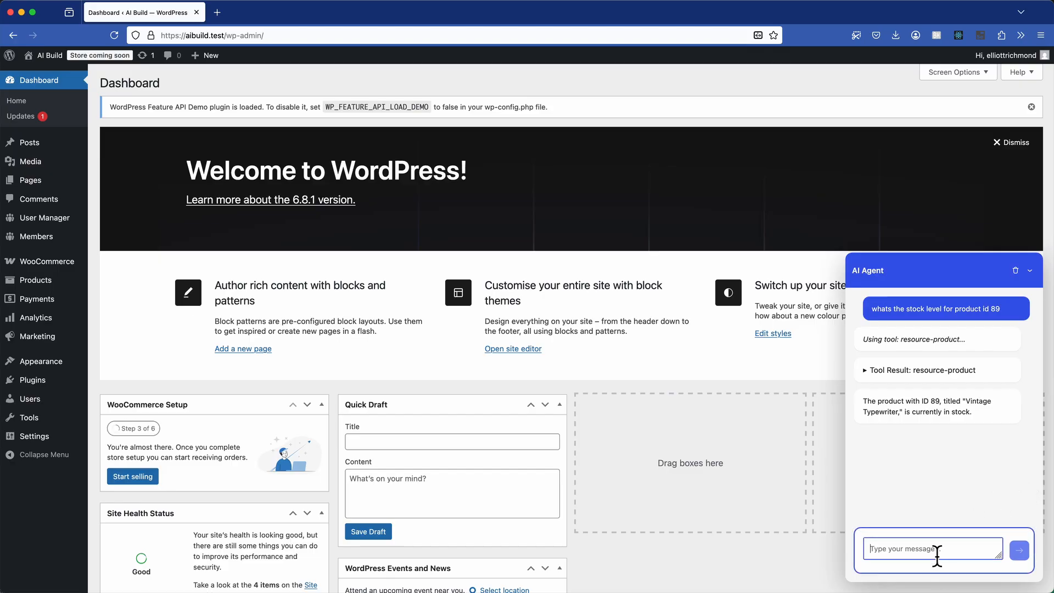
- Ask the agent "how many?" and review the returned product 89 JSON data
type("how many?")
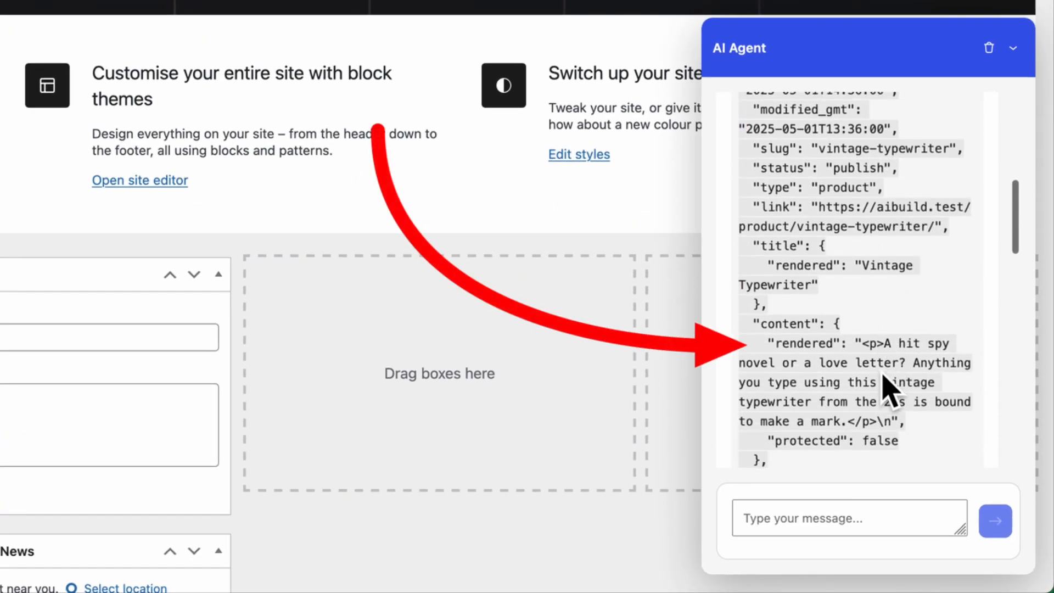
scroll("down", 3)
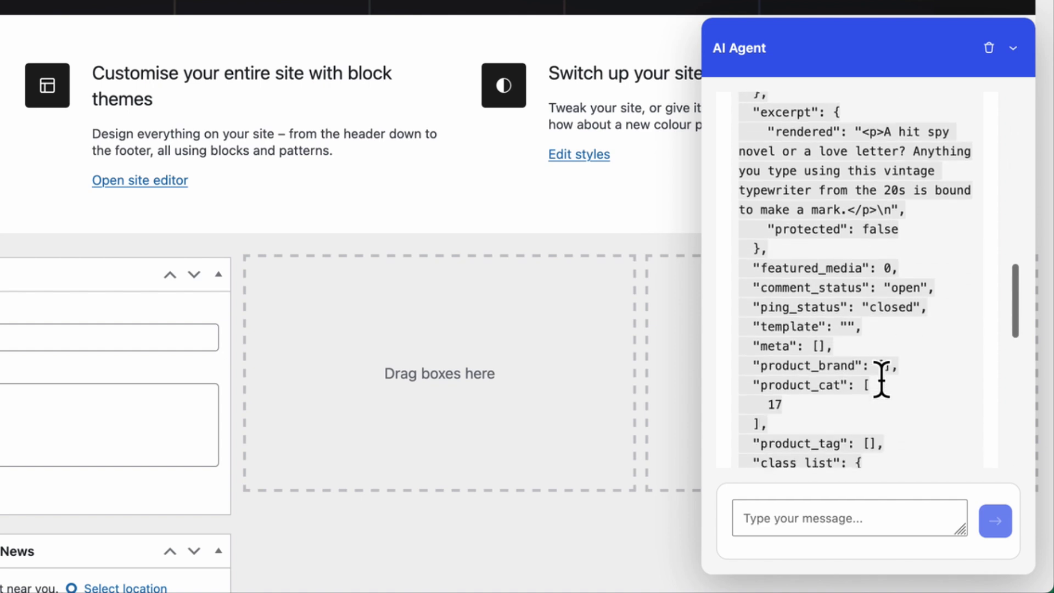
scroll("down", 3)
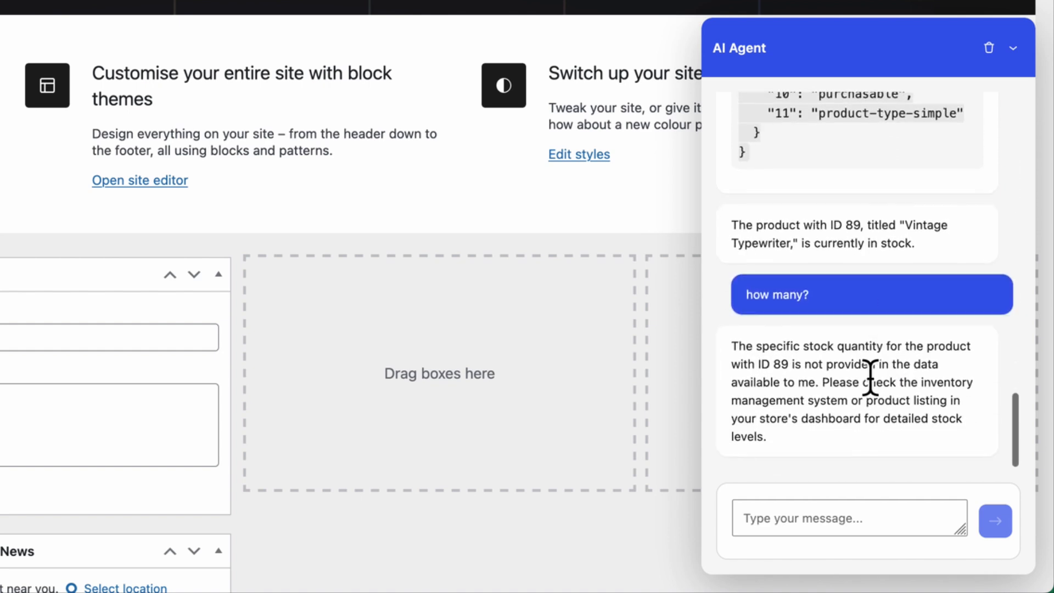
- Send "cool thanks" to the agent and begin a new "create" request
type("coo")
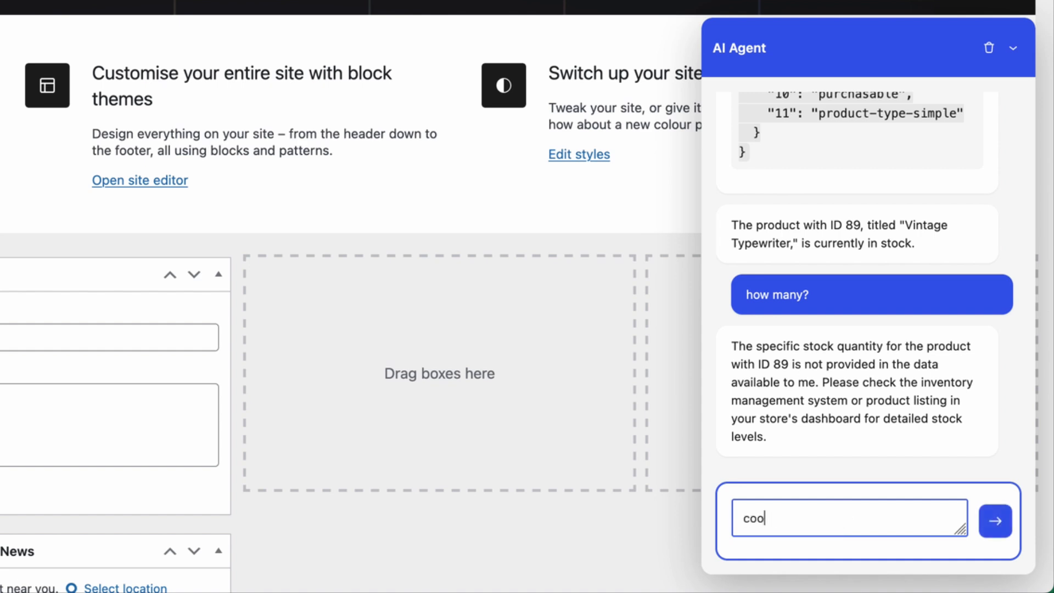
left_click(995, 521)
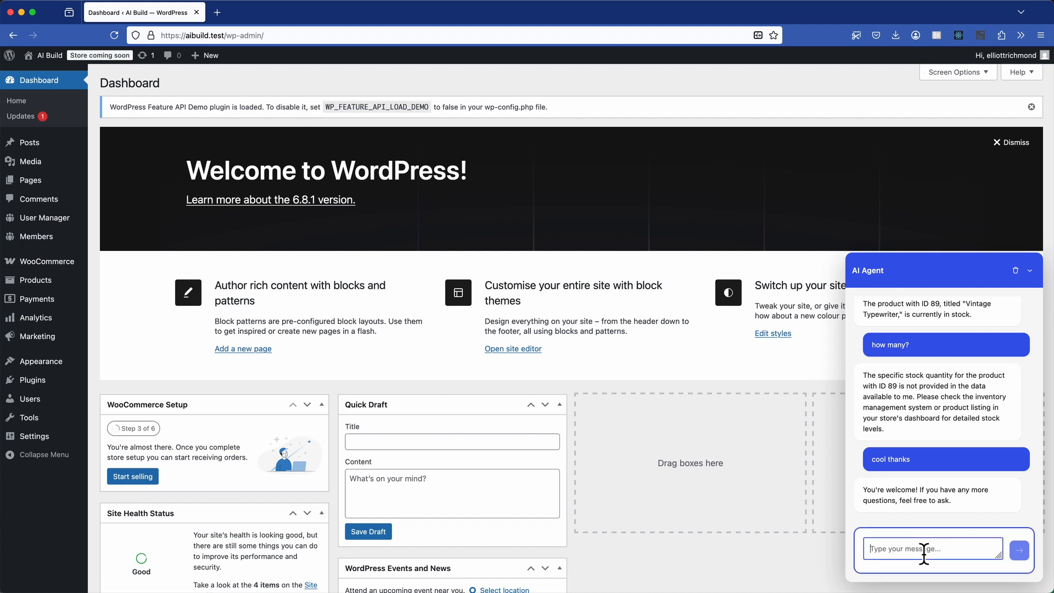
type("create an seo freidl")
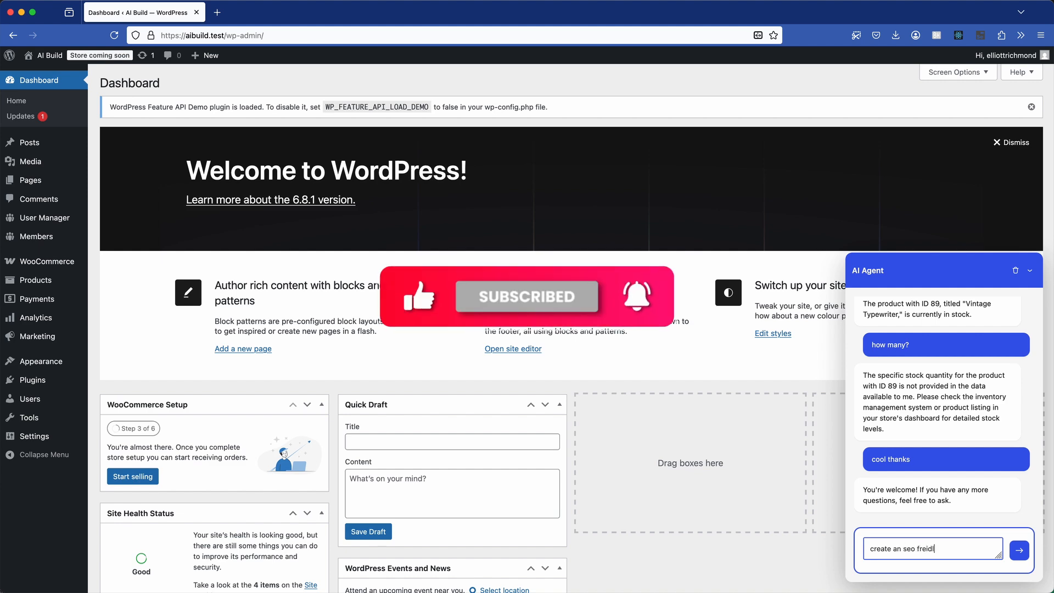
- Correct the typo in the draft SEO request so it reads "create an seo fr"
key("Backspace")
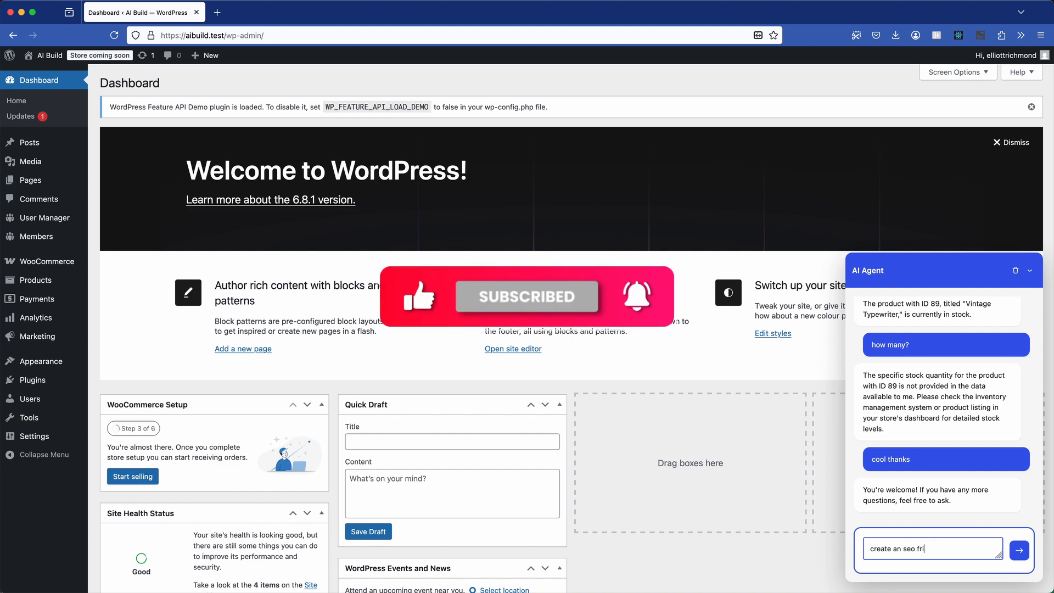